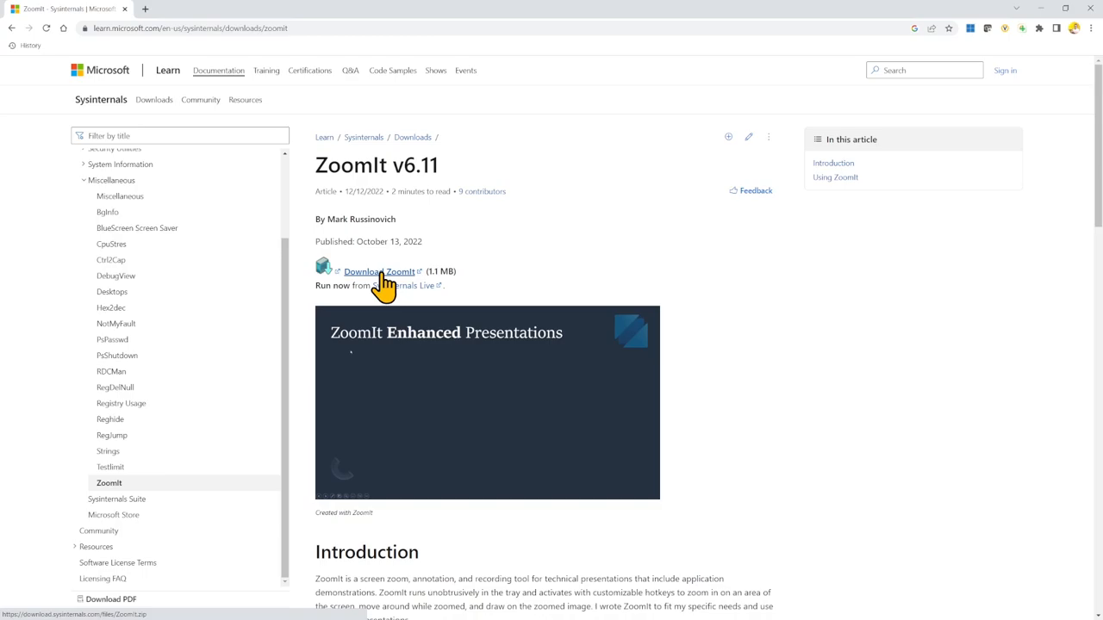
Download ZoomIt.zip using the 'Download ZoomIt' link on the Sysinternals page.
left_click(379, 271)
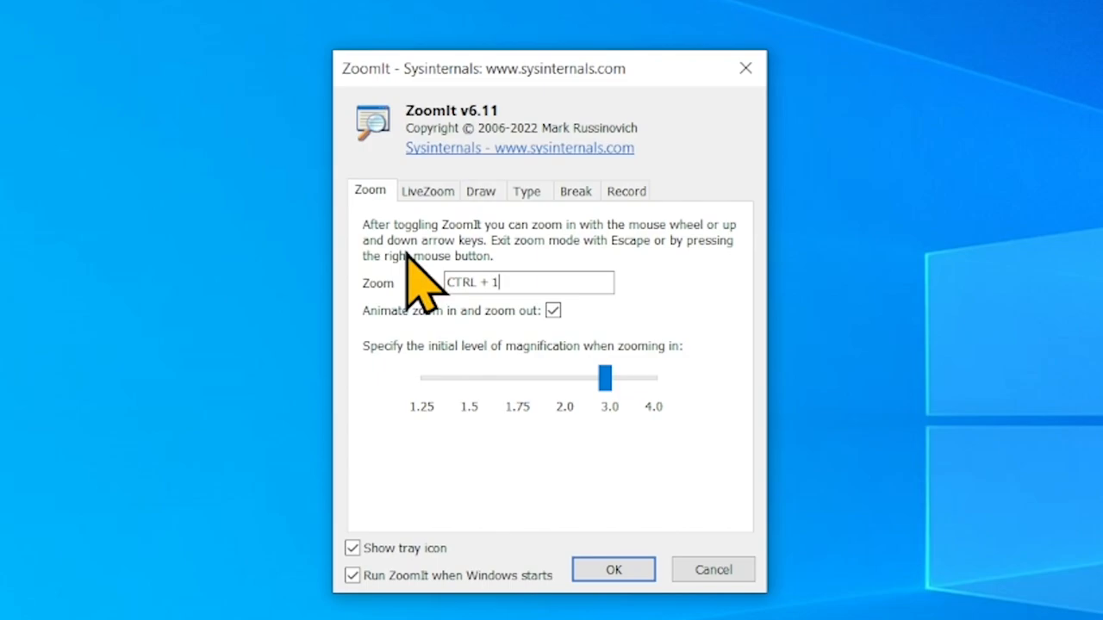
Compare the Zoom (Ctrl+1) and LiveZoom (Ctrl+4) hotkeys, ending on the LiveZoom tab.
left_click(427, 190)
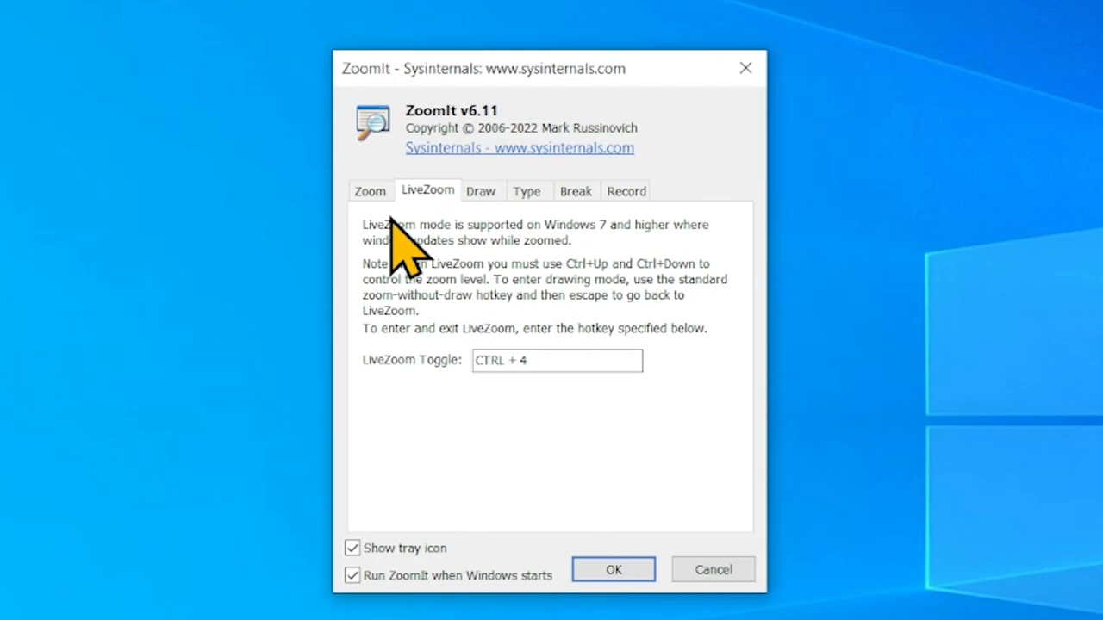
left_click(370, 190)
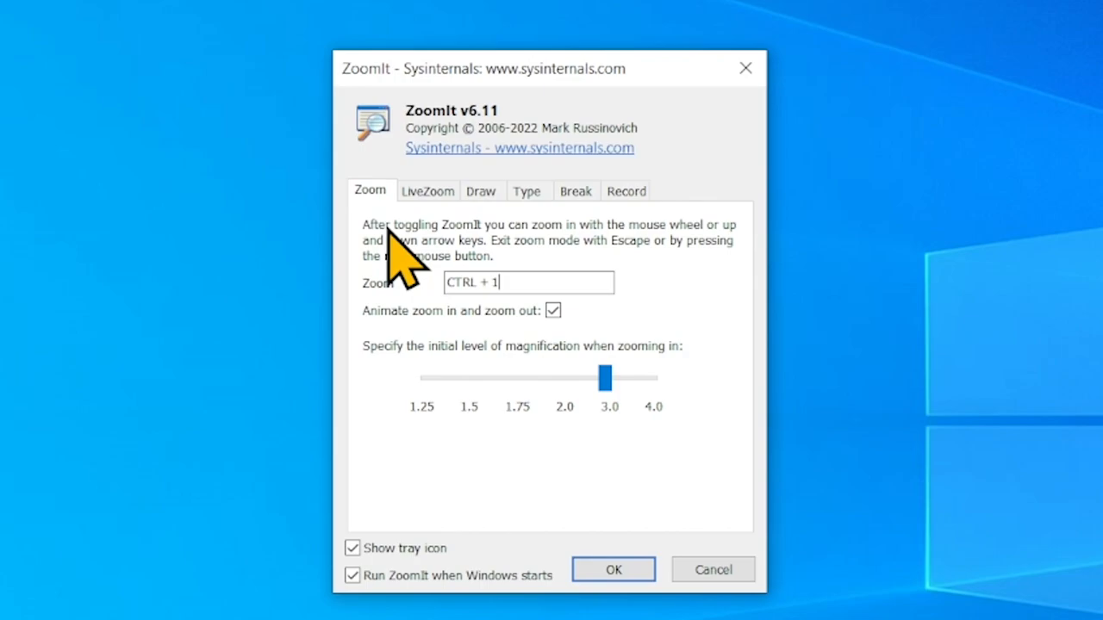
left_click(427, 191)
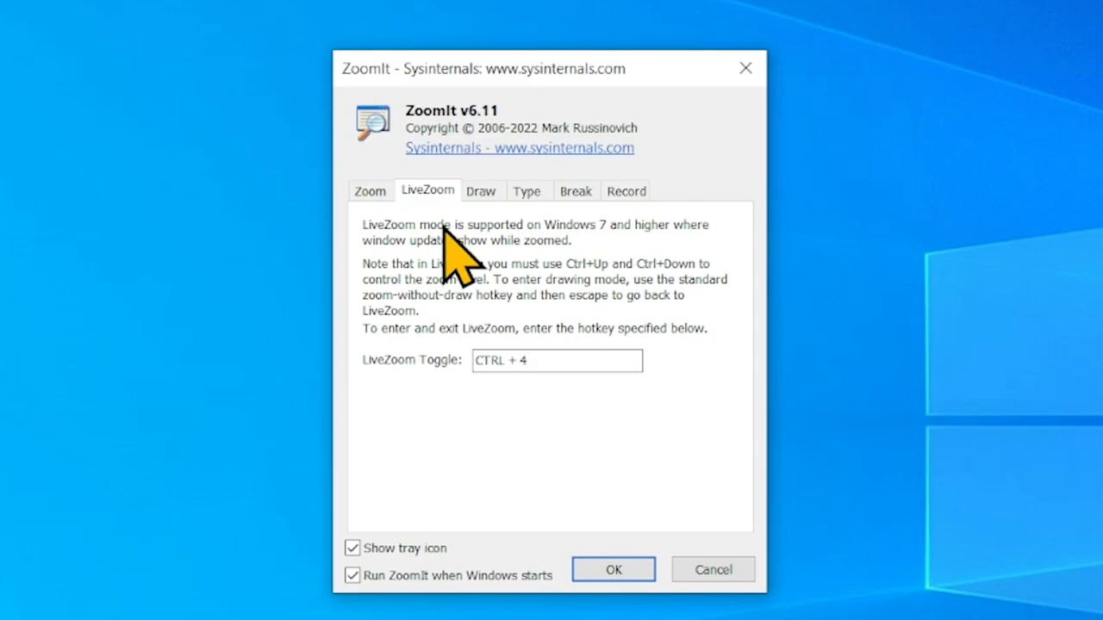
mouse_move(422, 293)
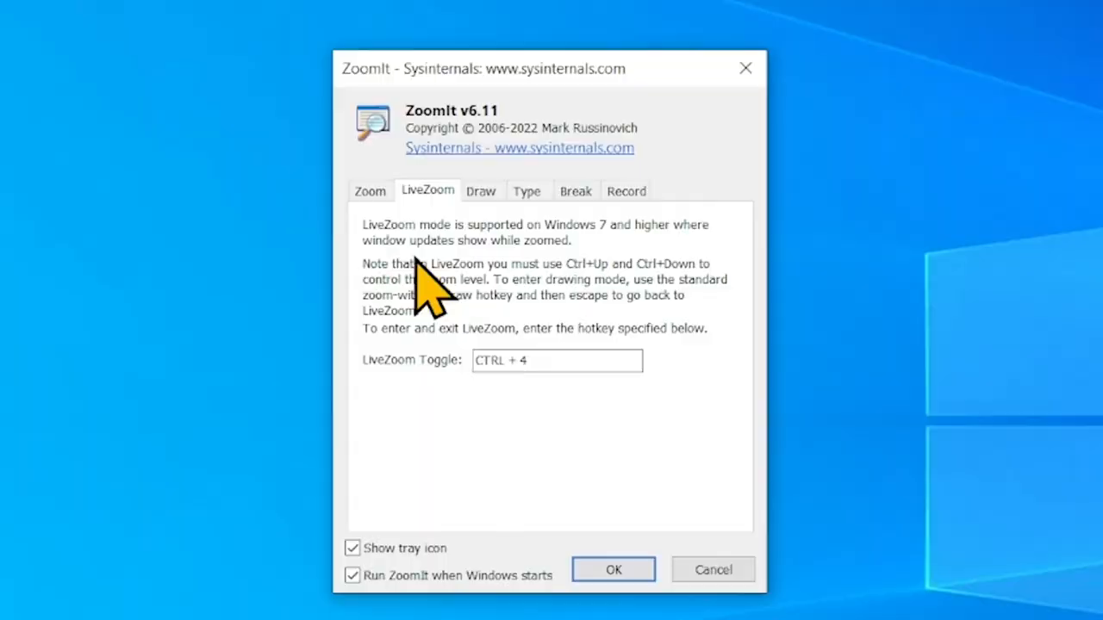